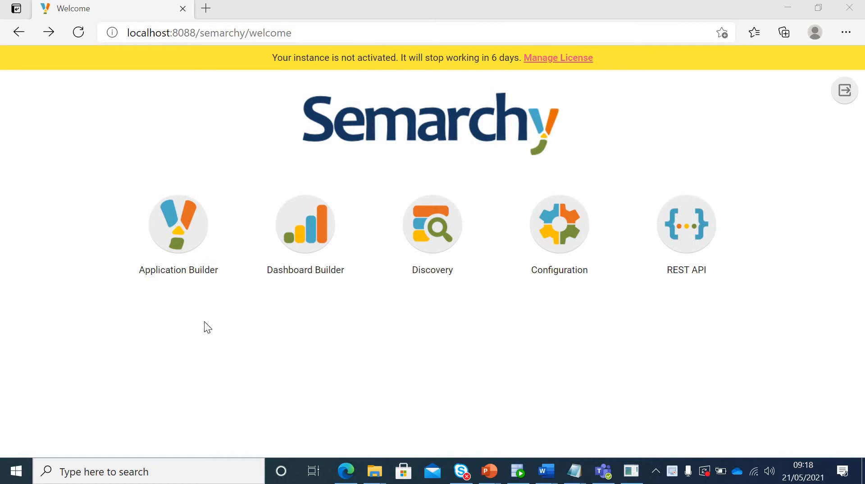
mouse_move(551, 68)
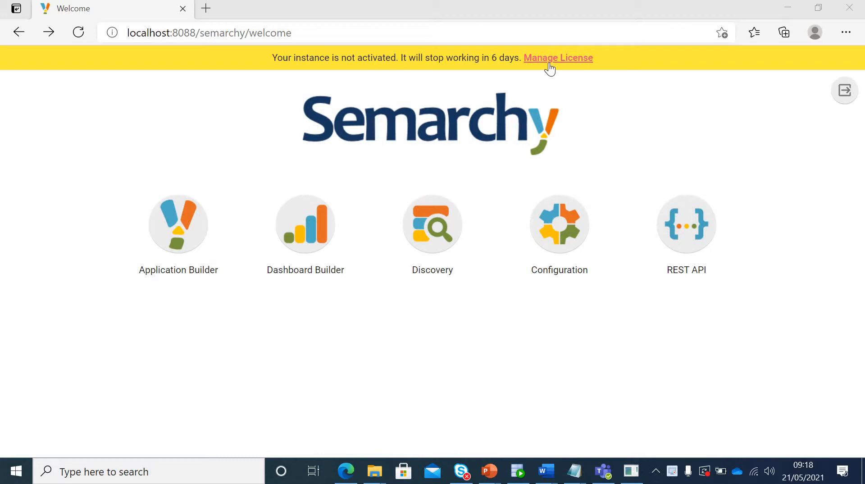
mouse_move(555, 74)
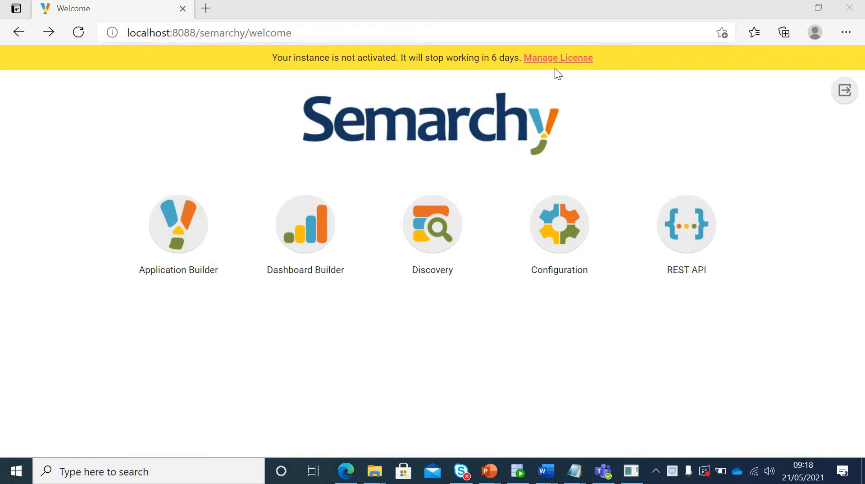
mouse_move(546, 473)
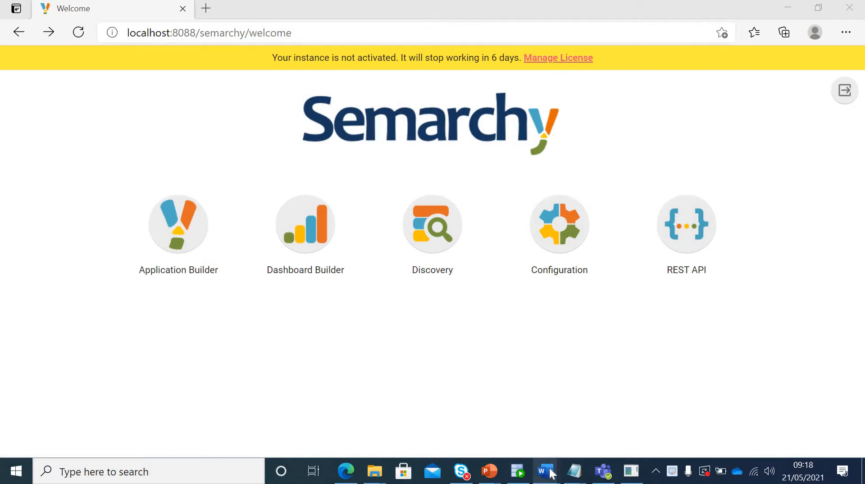
- Switch to the Word schemas document and copy the five GRANT SELECT statements
click(544, 471)
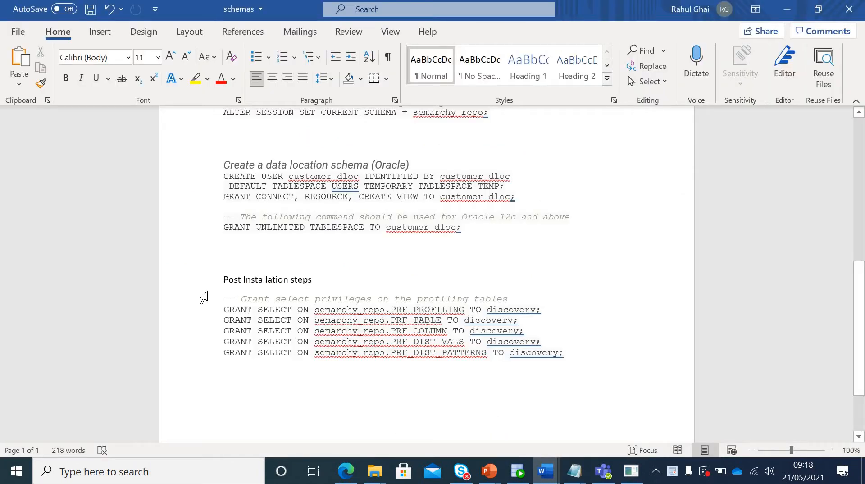
mouse_move(222, 286)
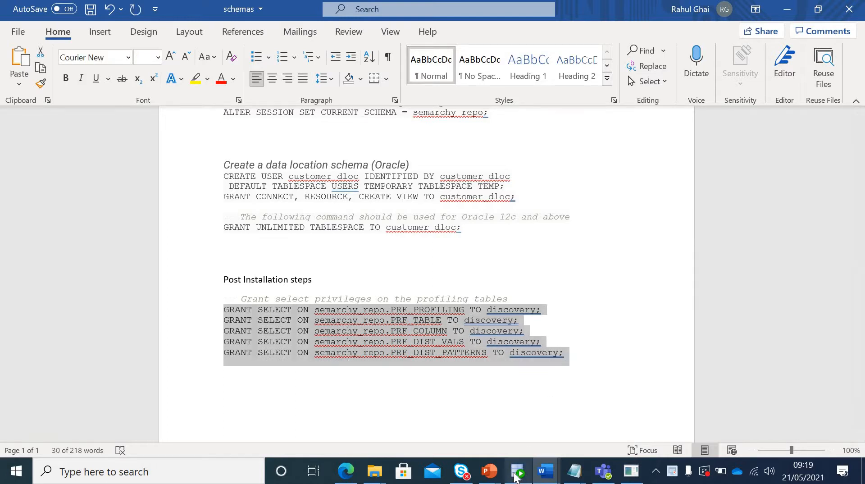
- Open a SQL worksheet on the semarchy_repo connection in SQL Developer
click(518, 472)
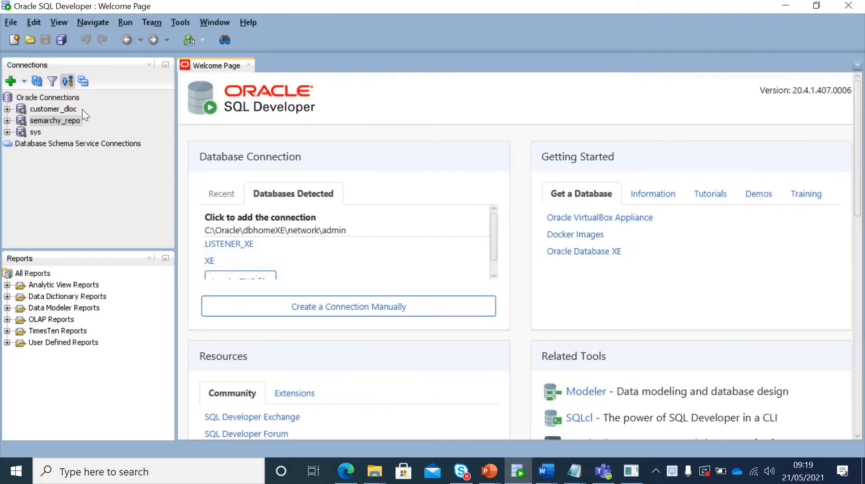
right_click(54, 120)
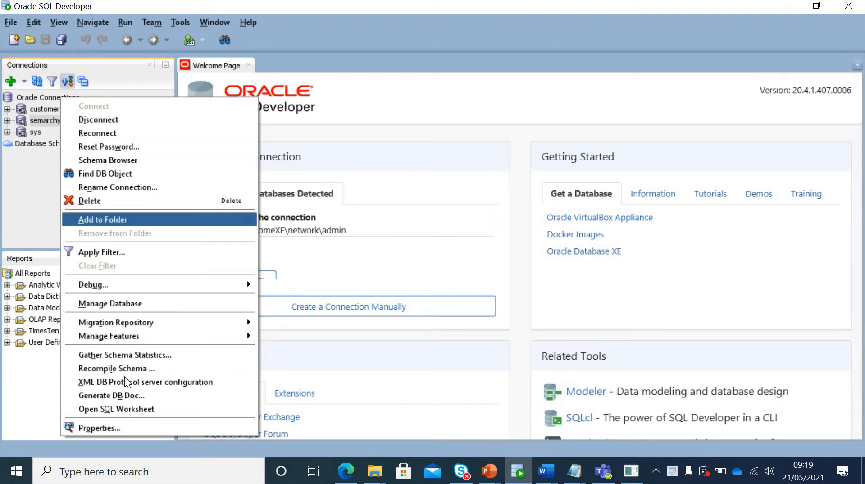
click(116, 408)
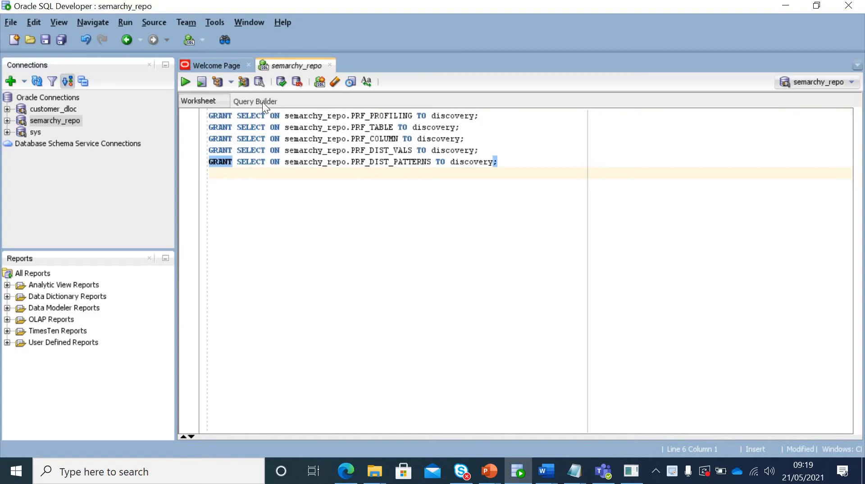
- Run the five profiling-table grant statements as a script, then minimise SQL Developer
click(202, 82)
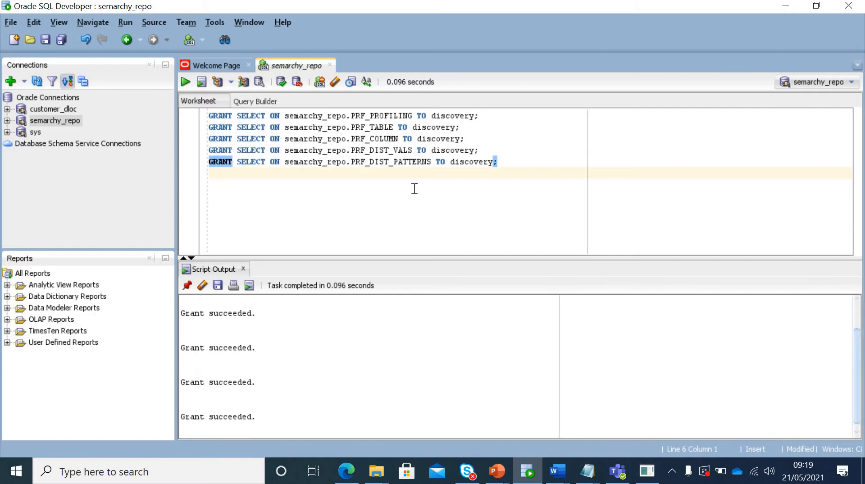
mouse_move(375, 119)
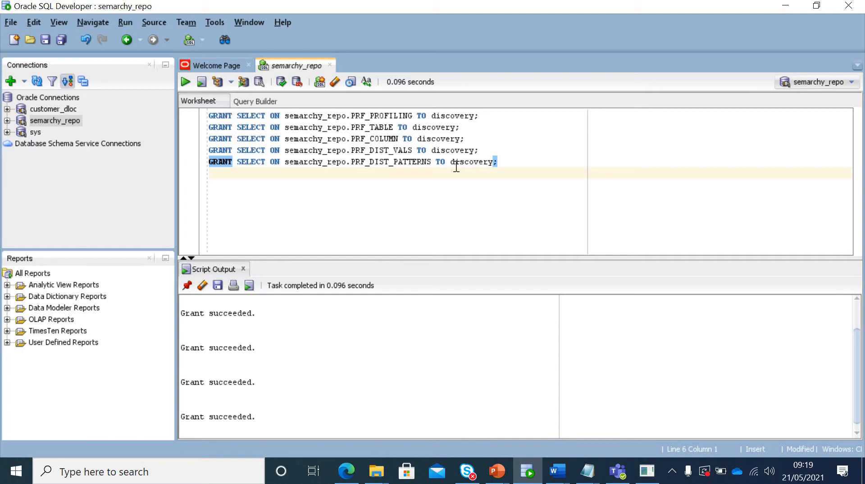
mouse_move(314, 168)
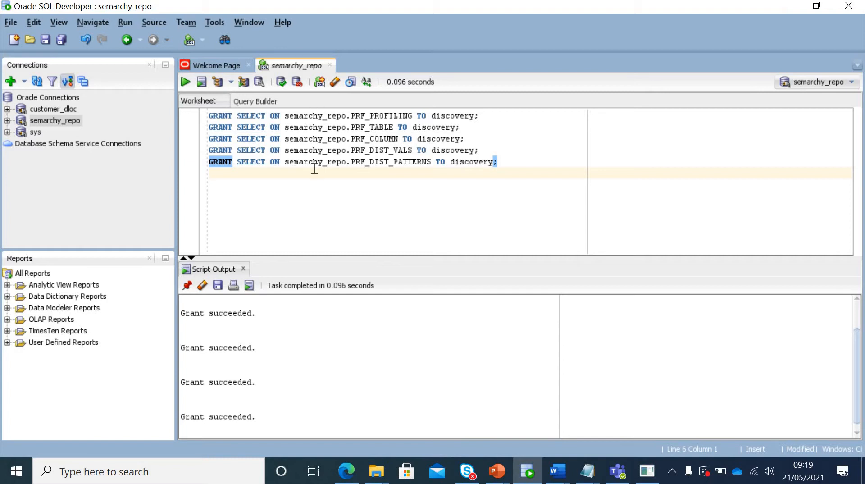
mouse_move(786, 20)
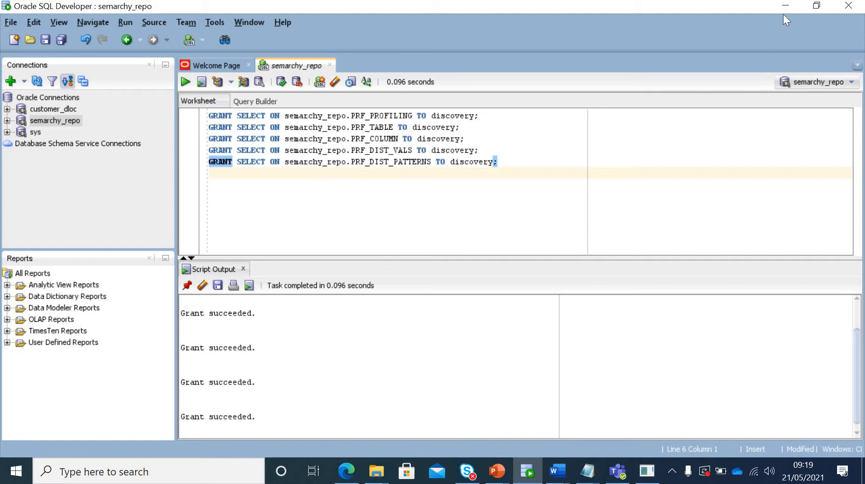
click(555, 471)
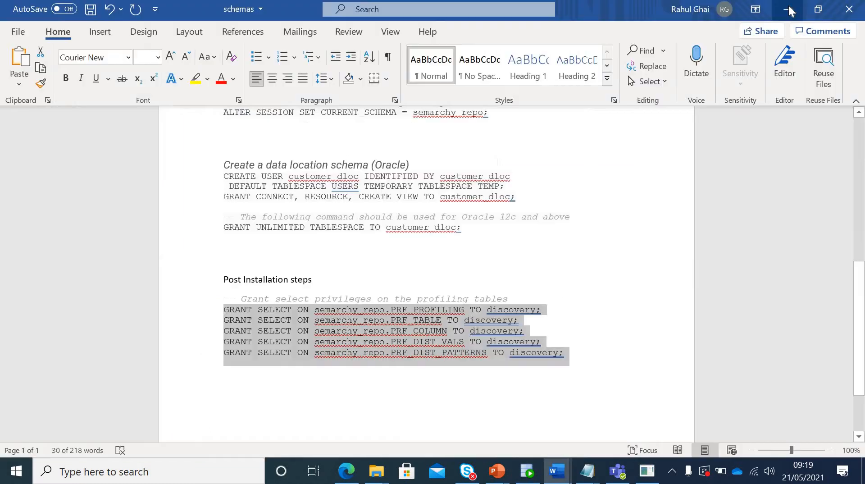
- Bring Edge back to the Semarchy xDM welcome page with its 6-days warning
click(346, 471)
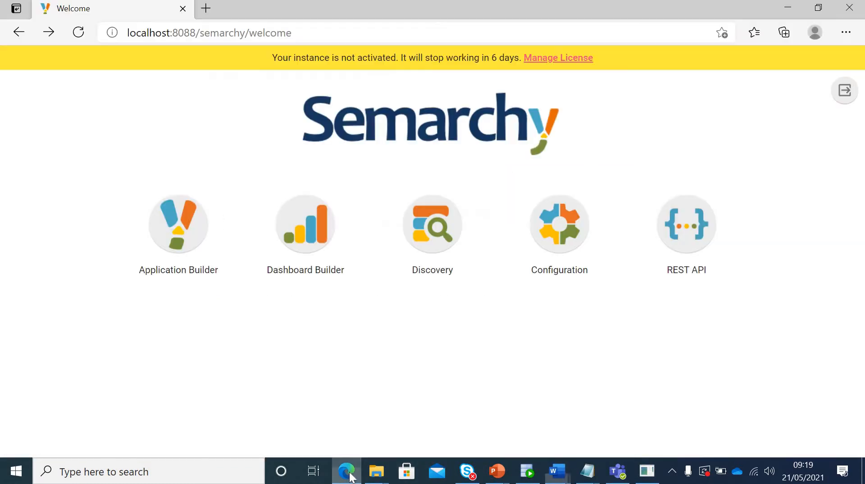
mouse_move(489, 72)
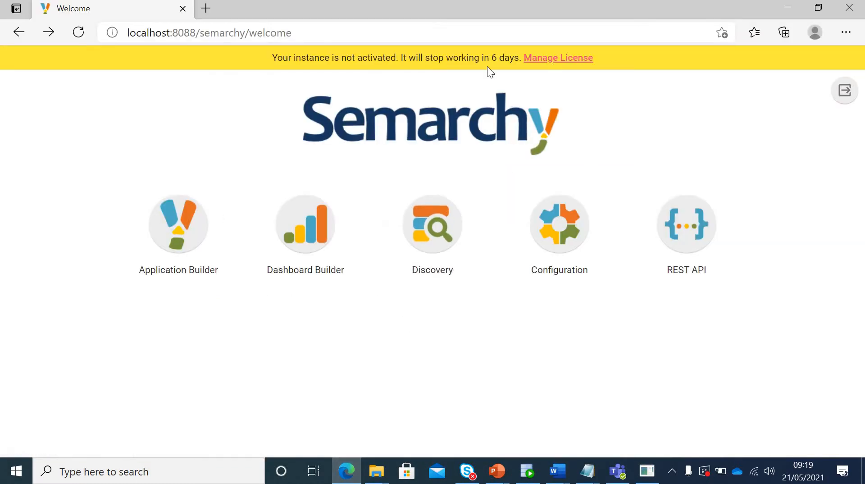
mouse_move(378, 72)
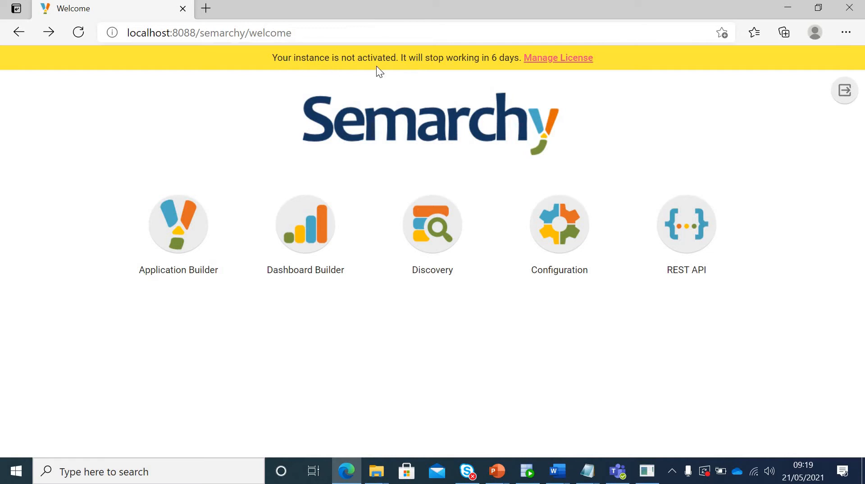
mouse_move(545, 80)
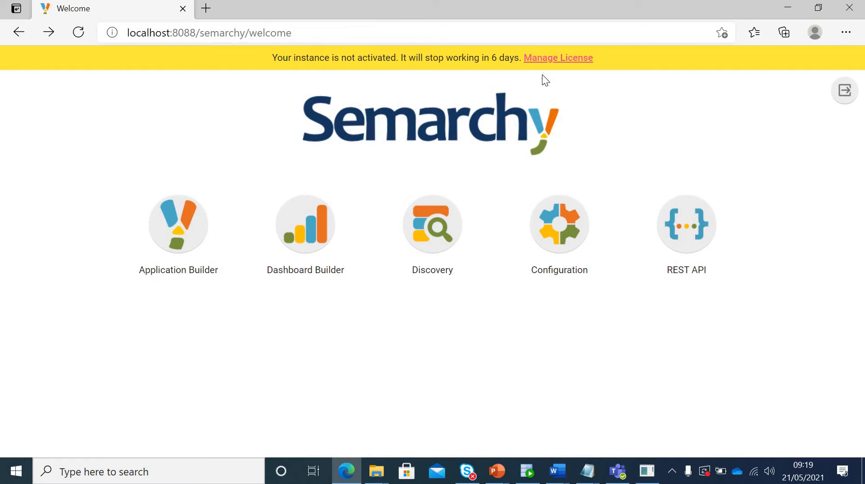
mouse_move(599, 138)
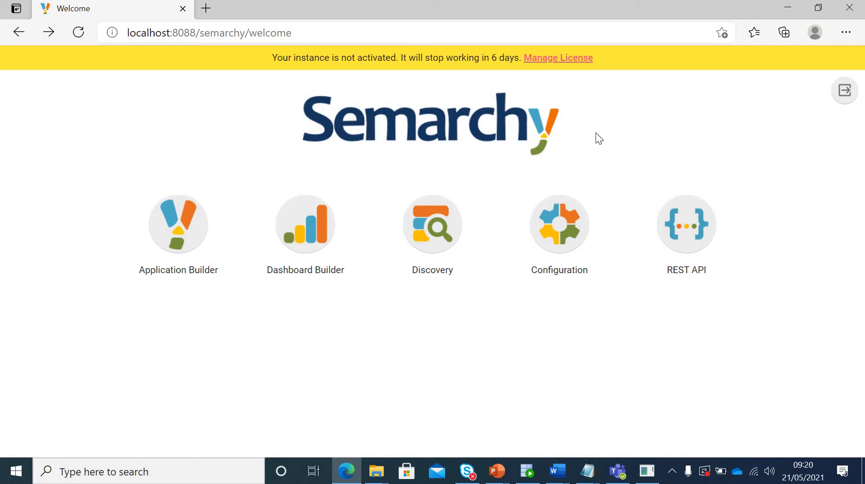
mouse_move(558, 57)
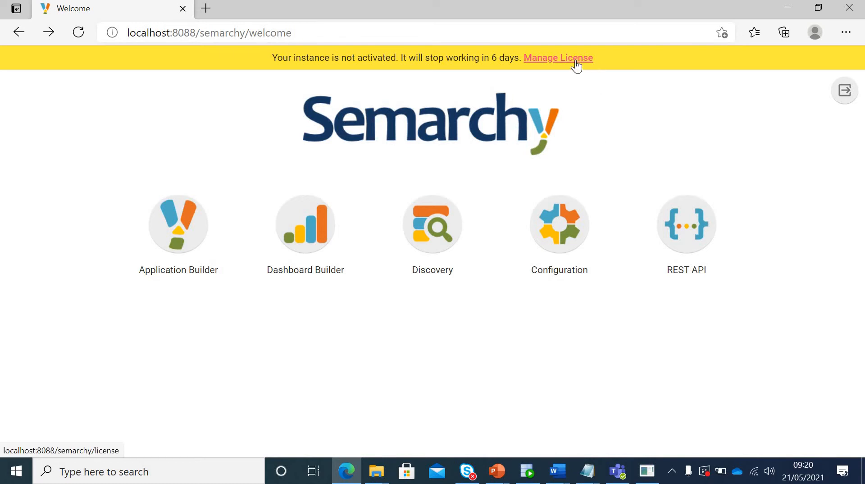
- Follow the banner's Manage License link to the Activation Required page
click(558, 57)
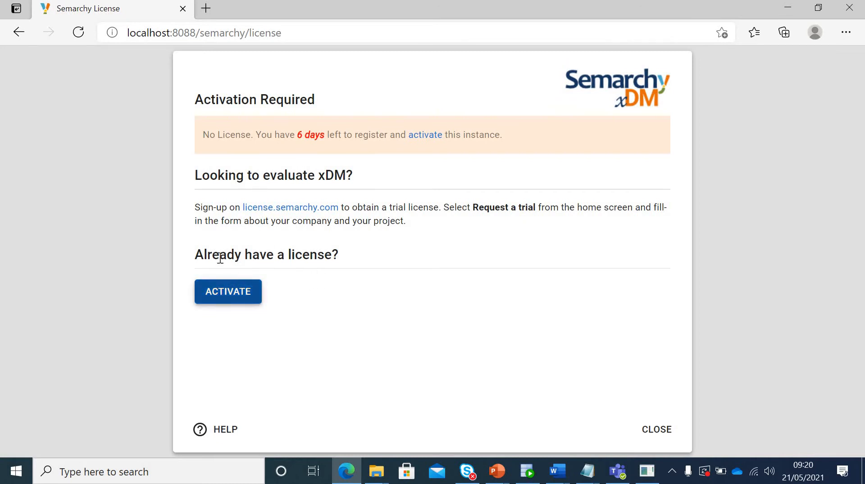
mouse_move(315, 326)
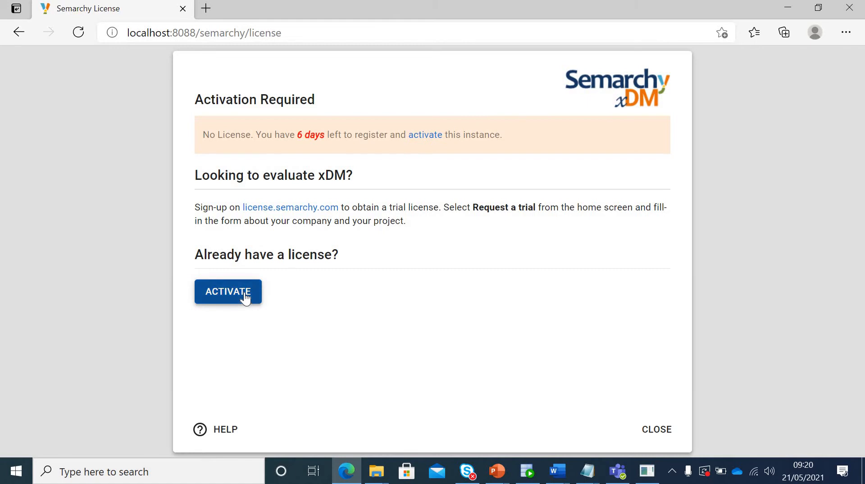
- Start and cancel the xDM instance activation, then open the license.semarchy.com site
click(227, 291)
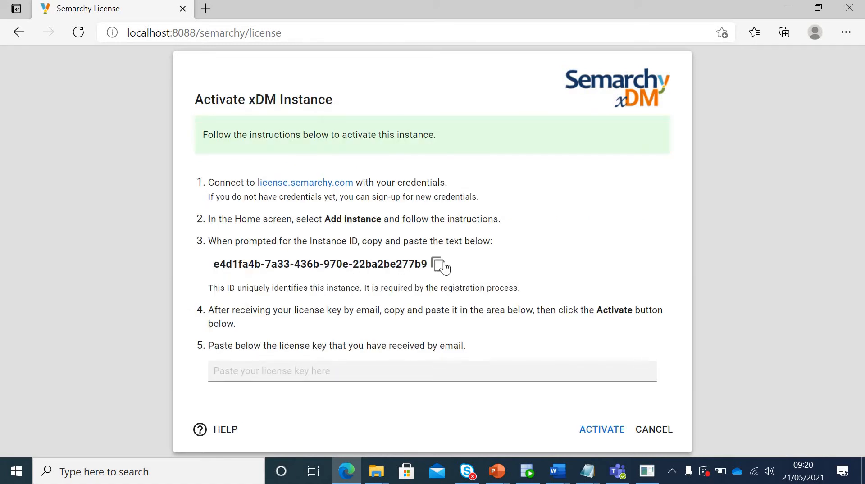
mouse_move(438, 265)
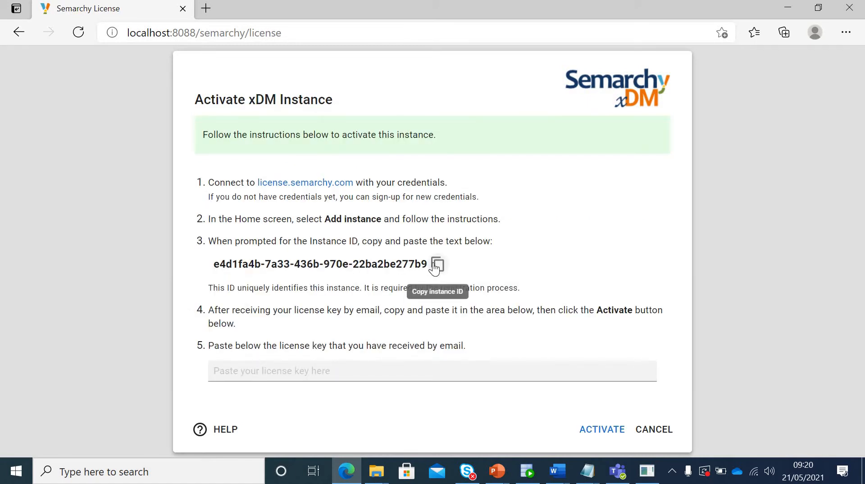
mouse_move(505, 276)
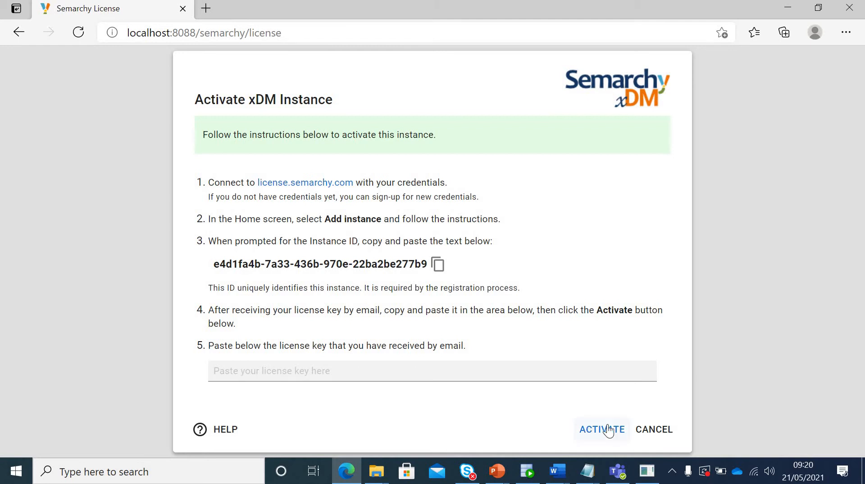
mouse_move(617, 447)
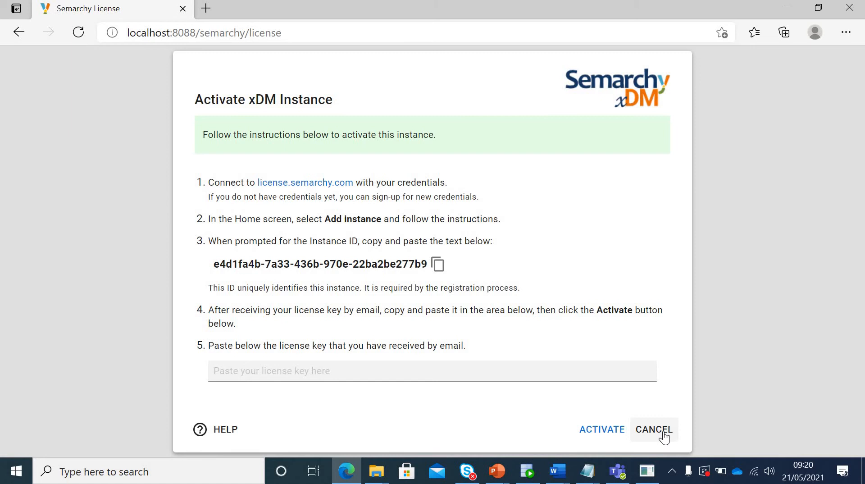
click(654, 429)
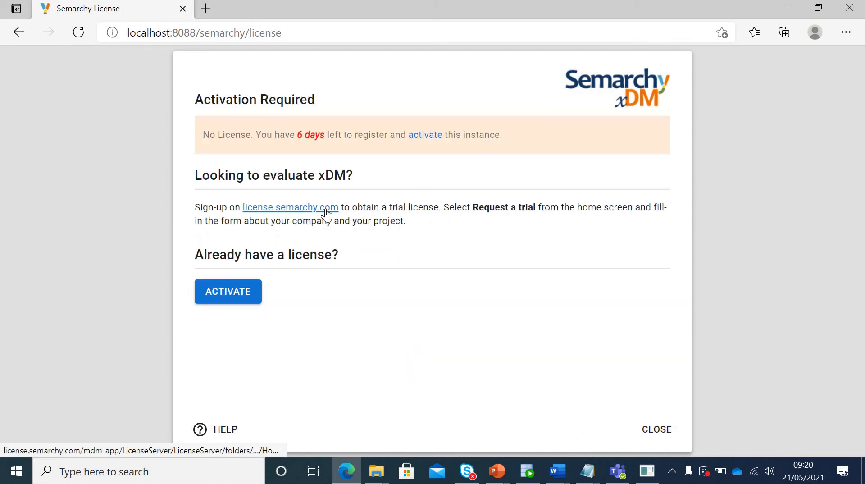
mouse_move(524, 215)
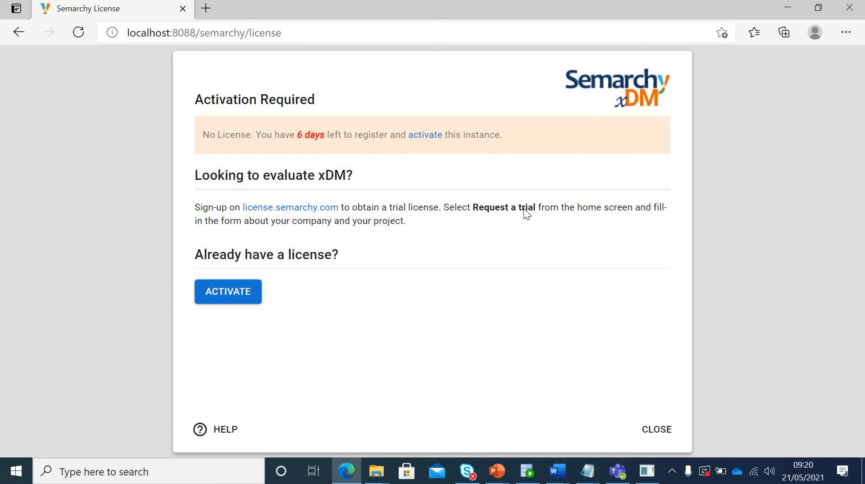
click(227, 292)
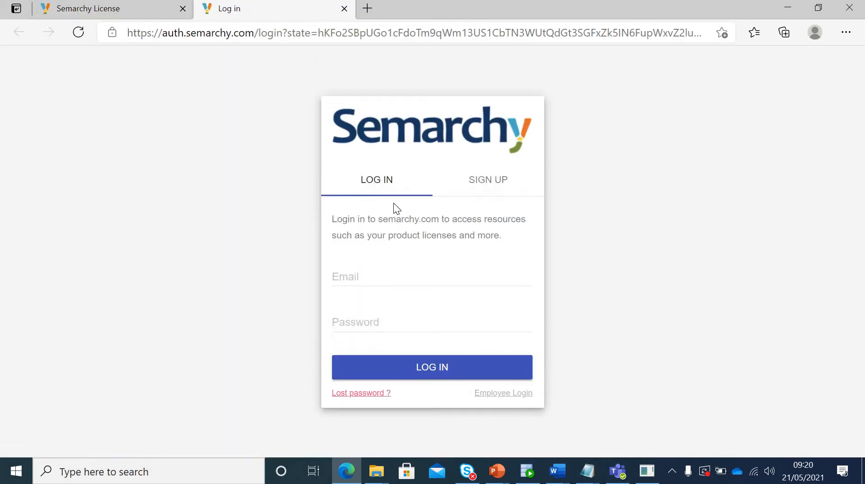
mouse_move(389, 319)
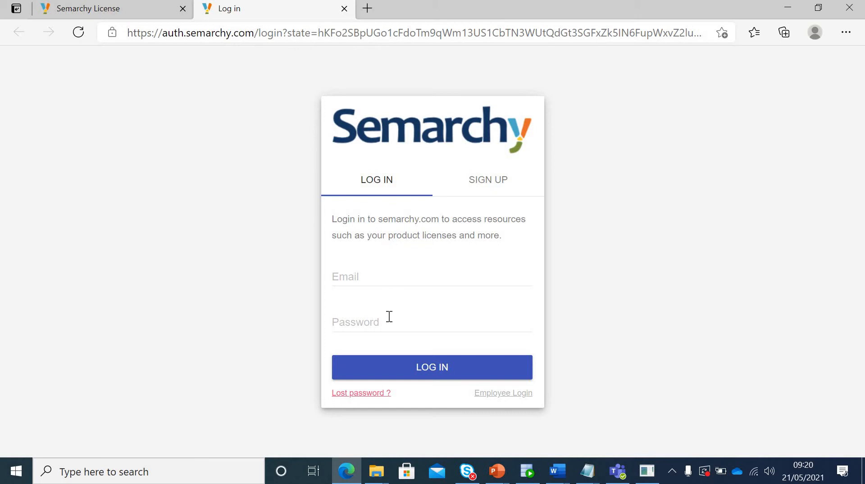
mouse_move(488, 179)
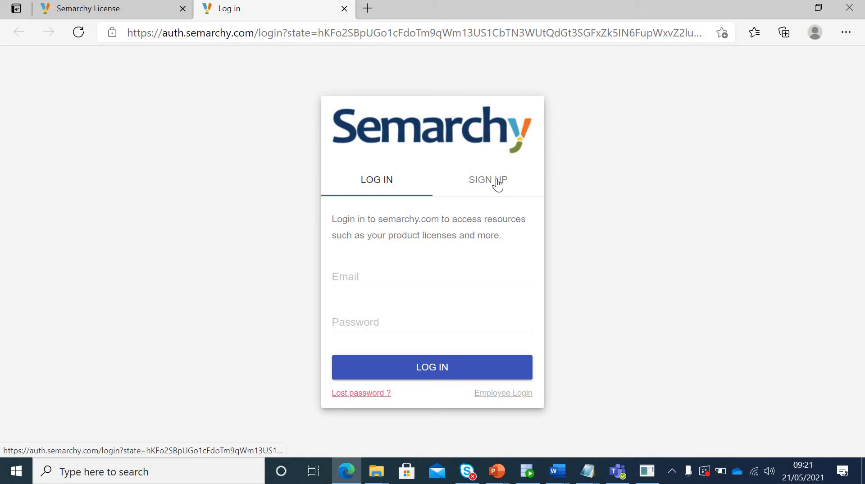
click(488, 180)
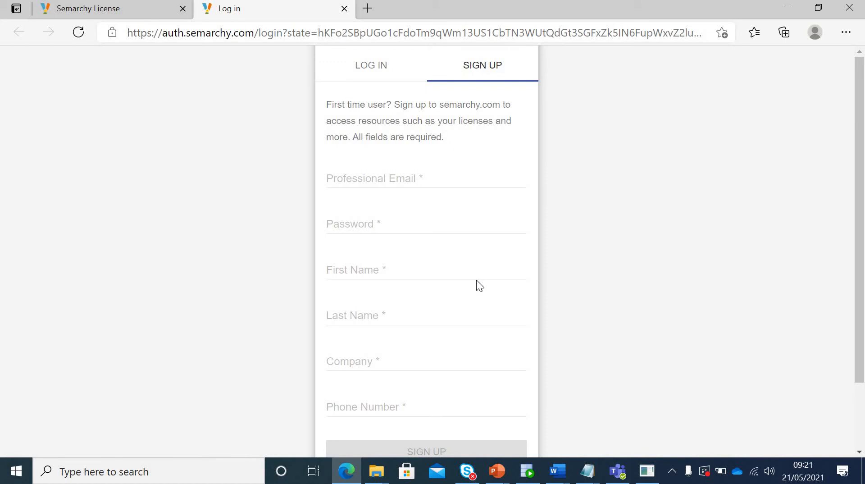
mouse_move(468, 99)
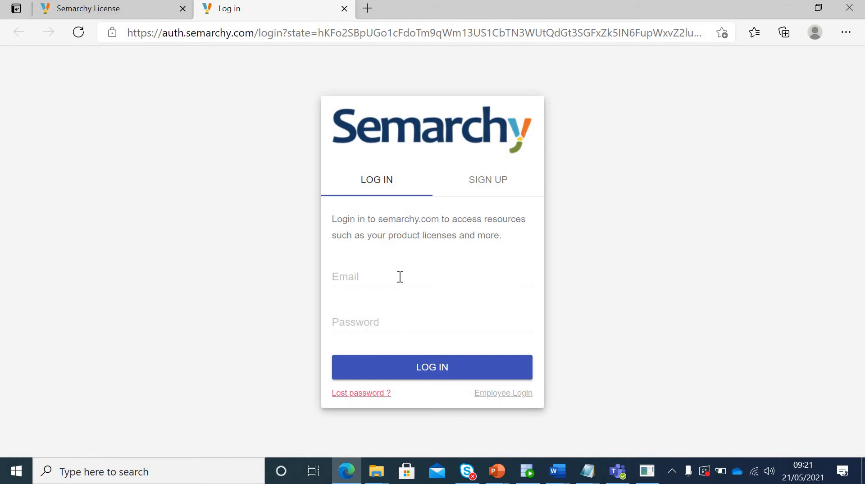
- Log in to License Server, close its tab, and go back to xDM's welcome page
click(432, 367)
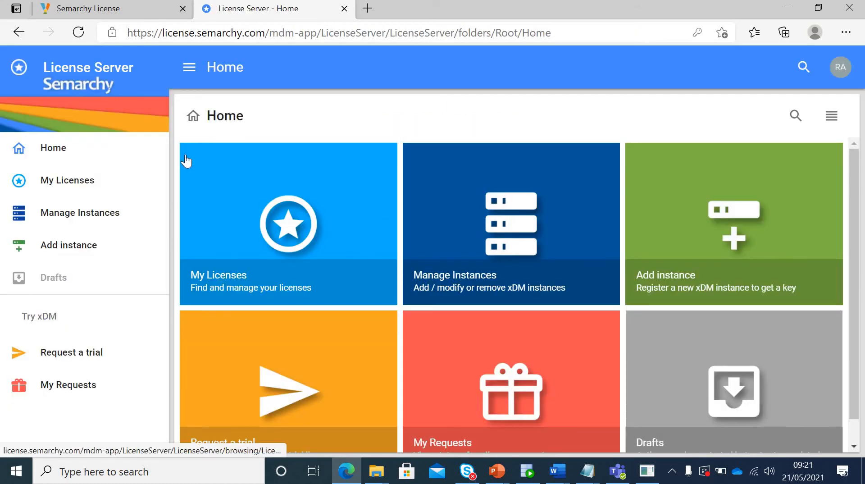
mouse_move(156, 238)
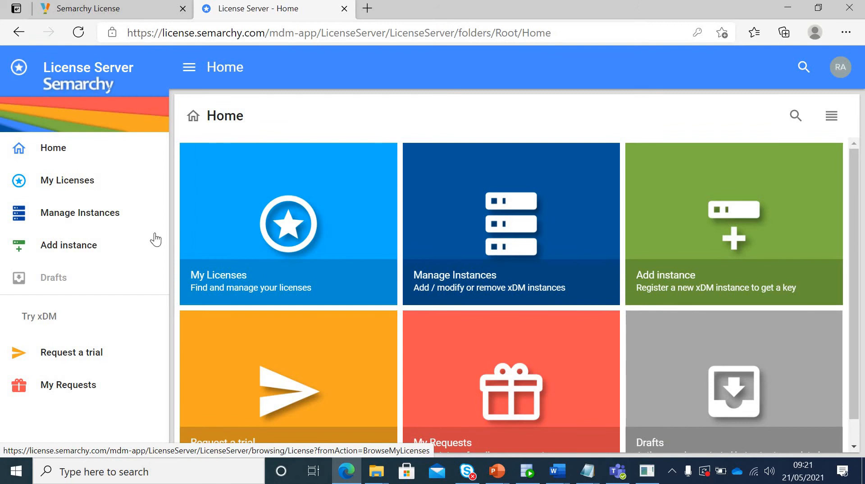
mouse_move(80, 212)
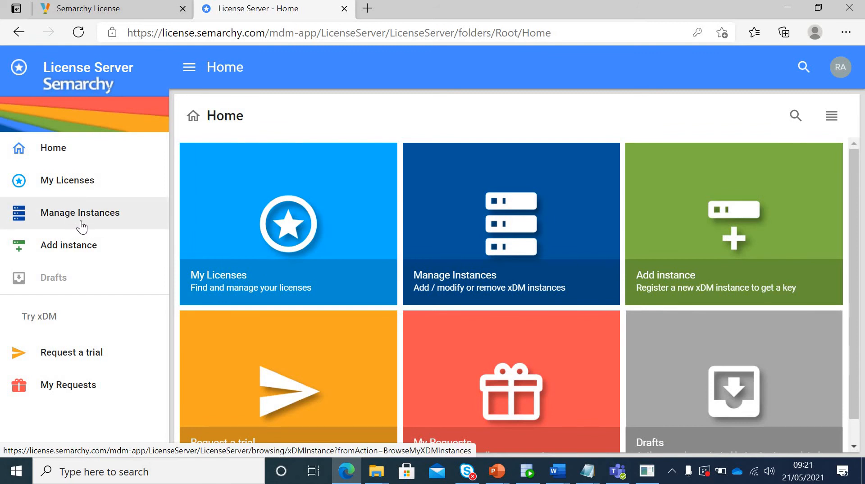
mouse_move(76, 309)
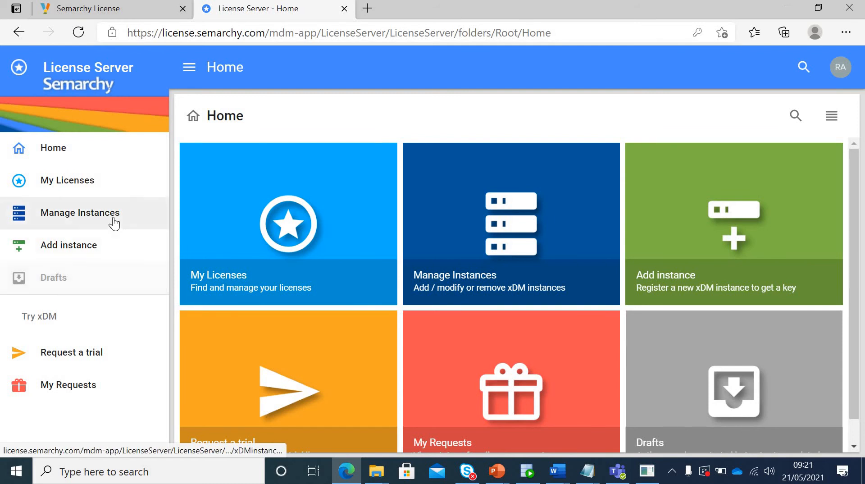
mouse_move(68, 245)
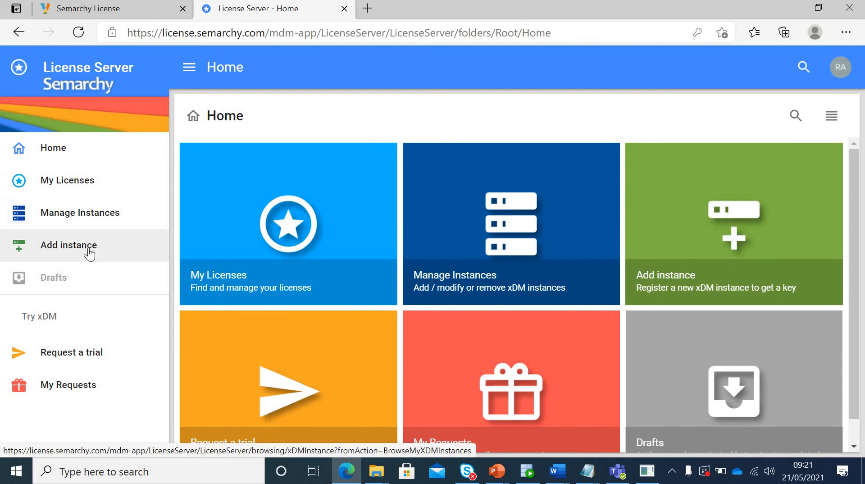
mouse_move(93, 326)
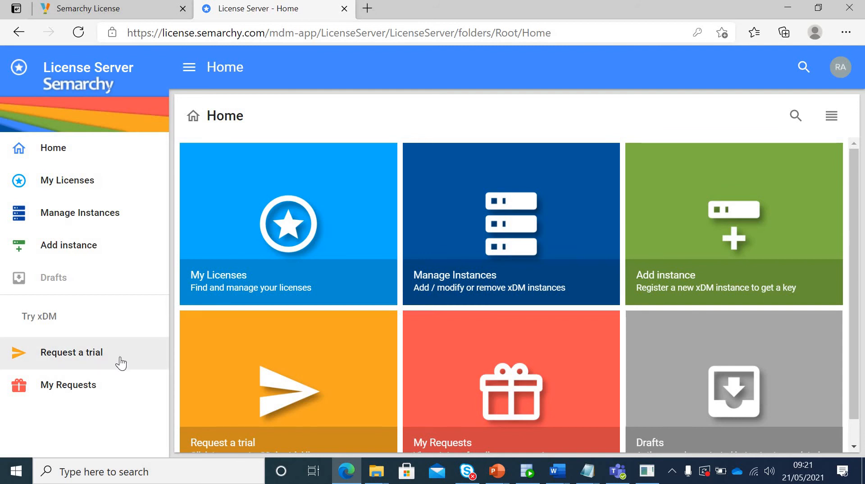
mouse_move(101, 361)
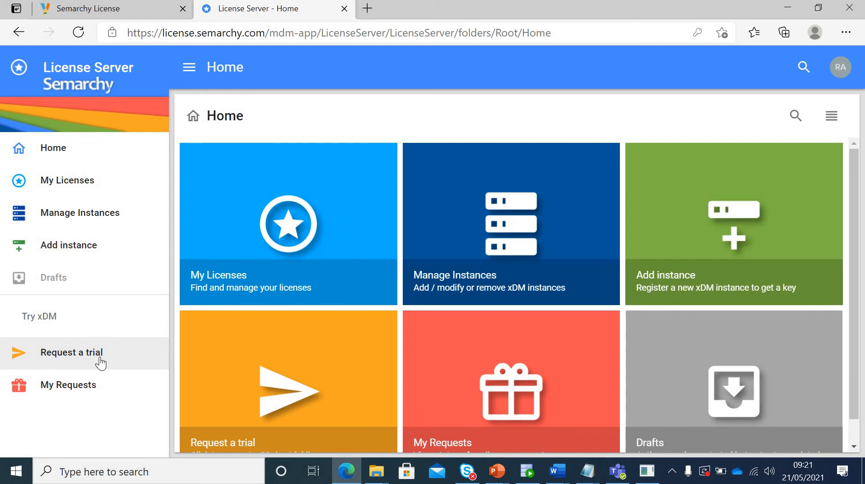
mouse_move(146, 382)
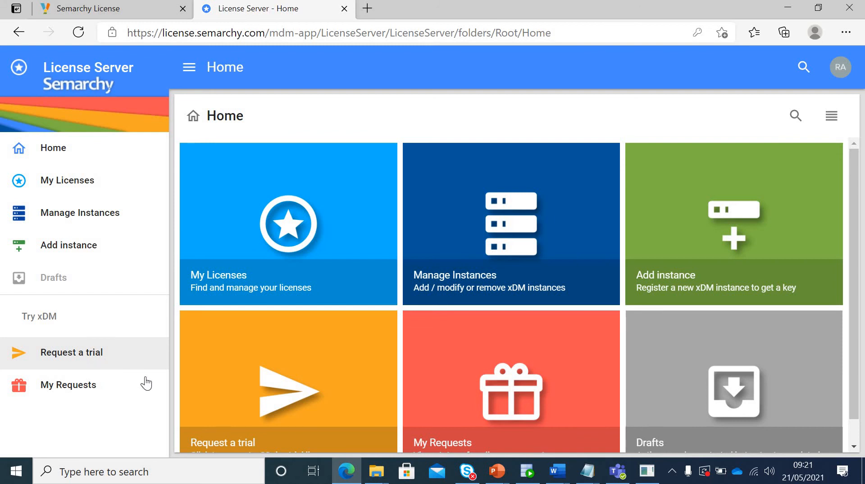
mouse_move(177, 414)
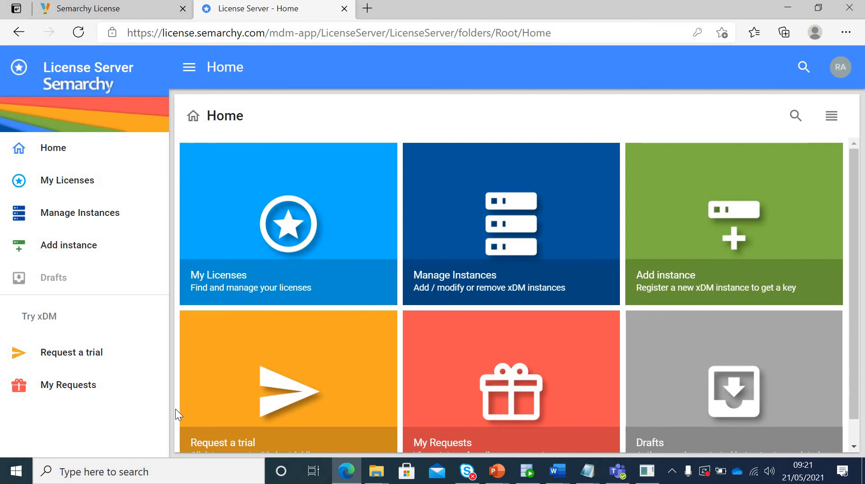
mouse_move(571, 125)
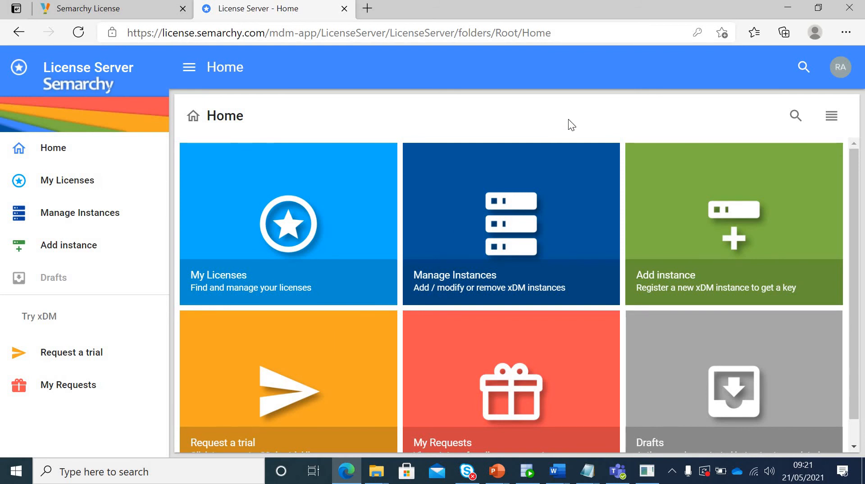
mouse_move(345, 9)
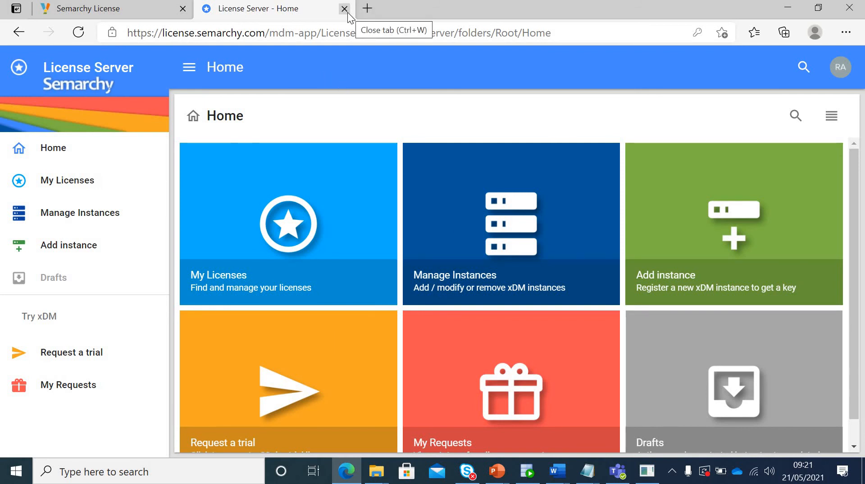
click(345, 8)
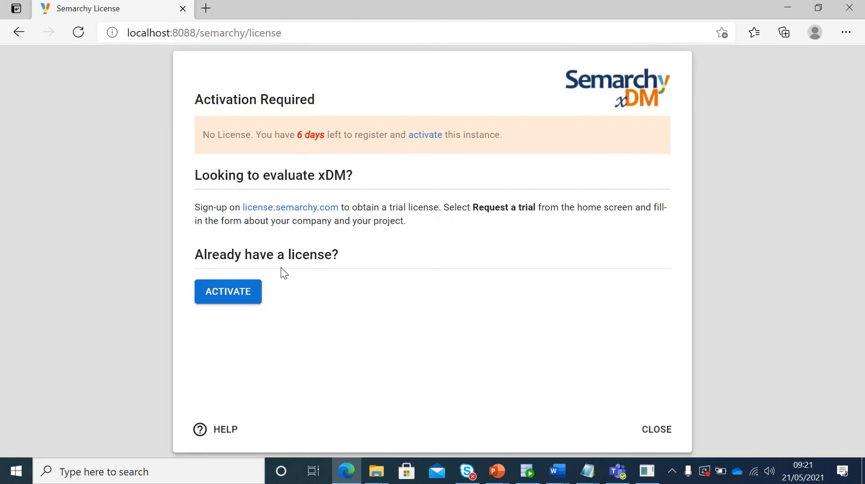
mouse_move(18, 32)
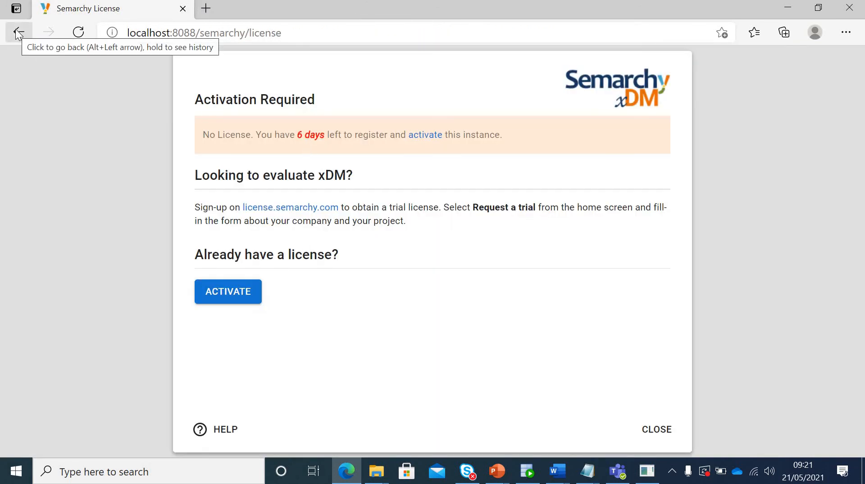
click(18, 32)
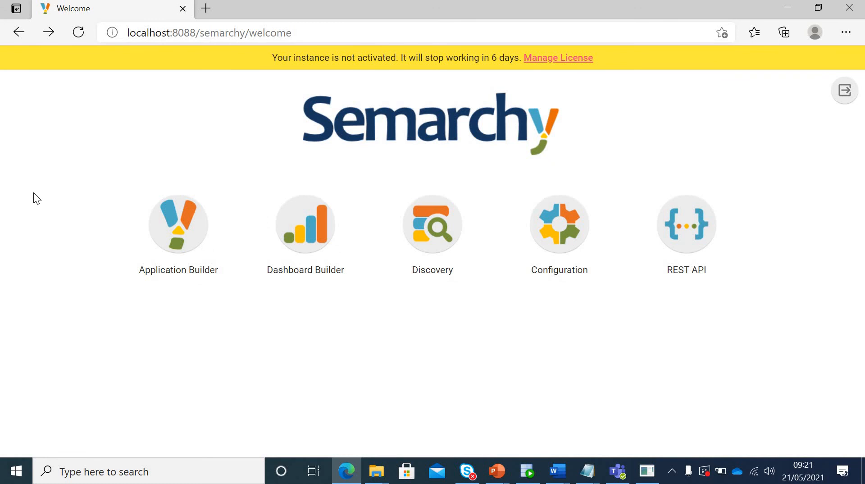
mouse_move(121, 210)
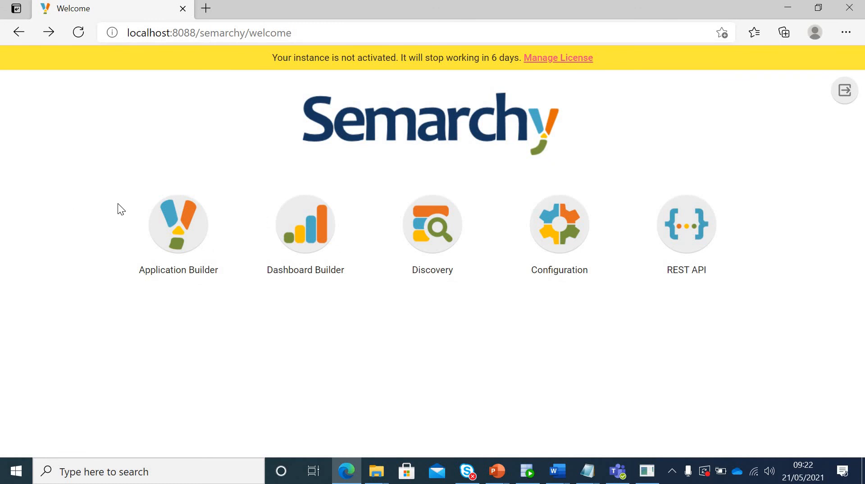
mouse_move(367, 166)
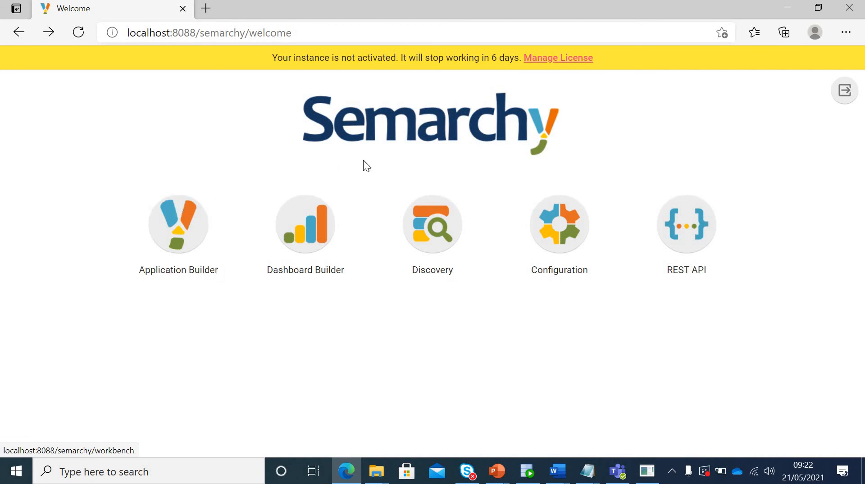
mouse_move(488, 95)
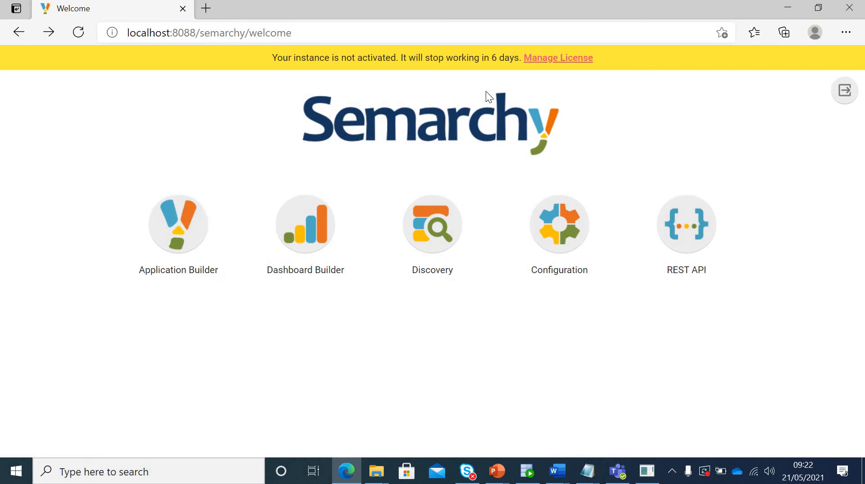